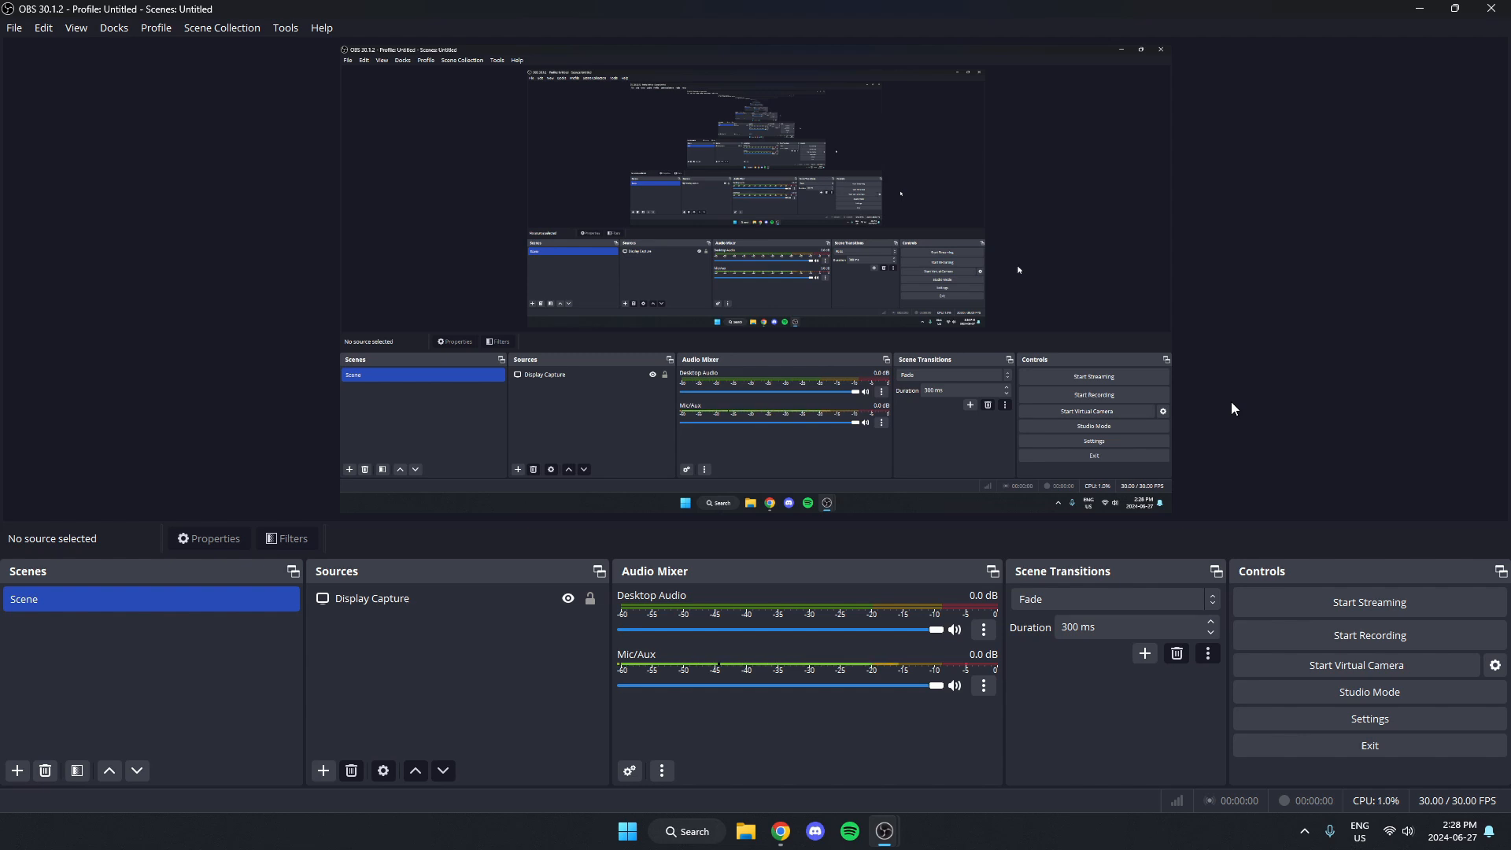
pyautogui.moveTo(1368, 720)
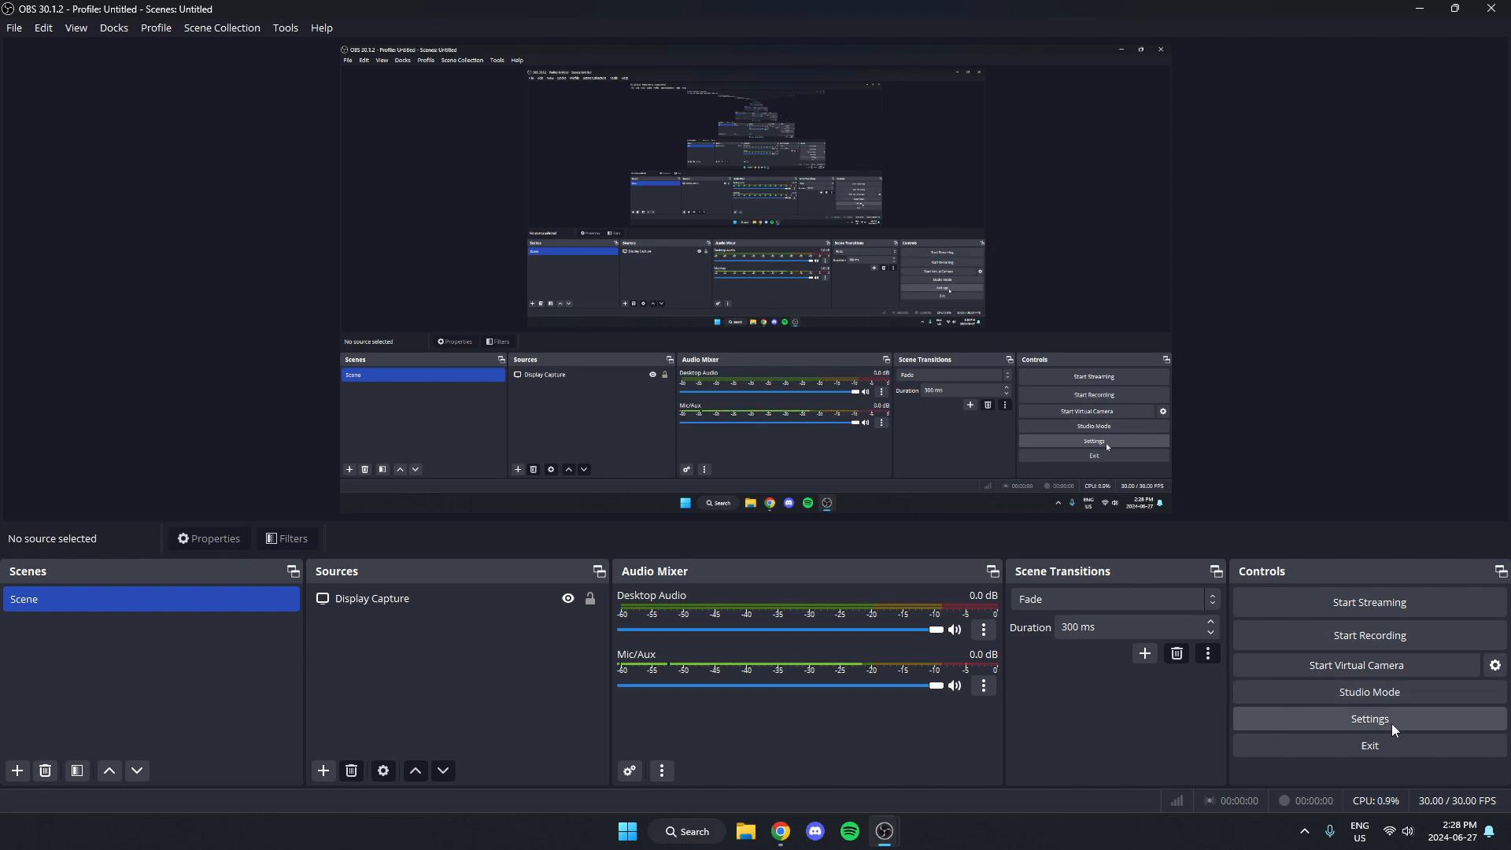
pyautogui.moveTo(1422, 728)
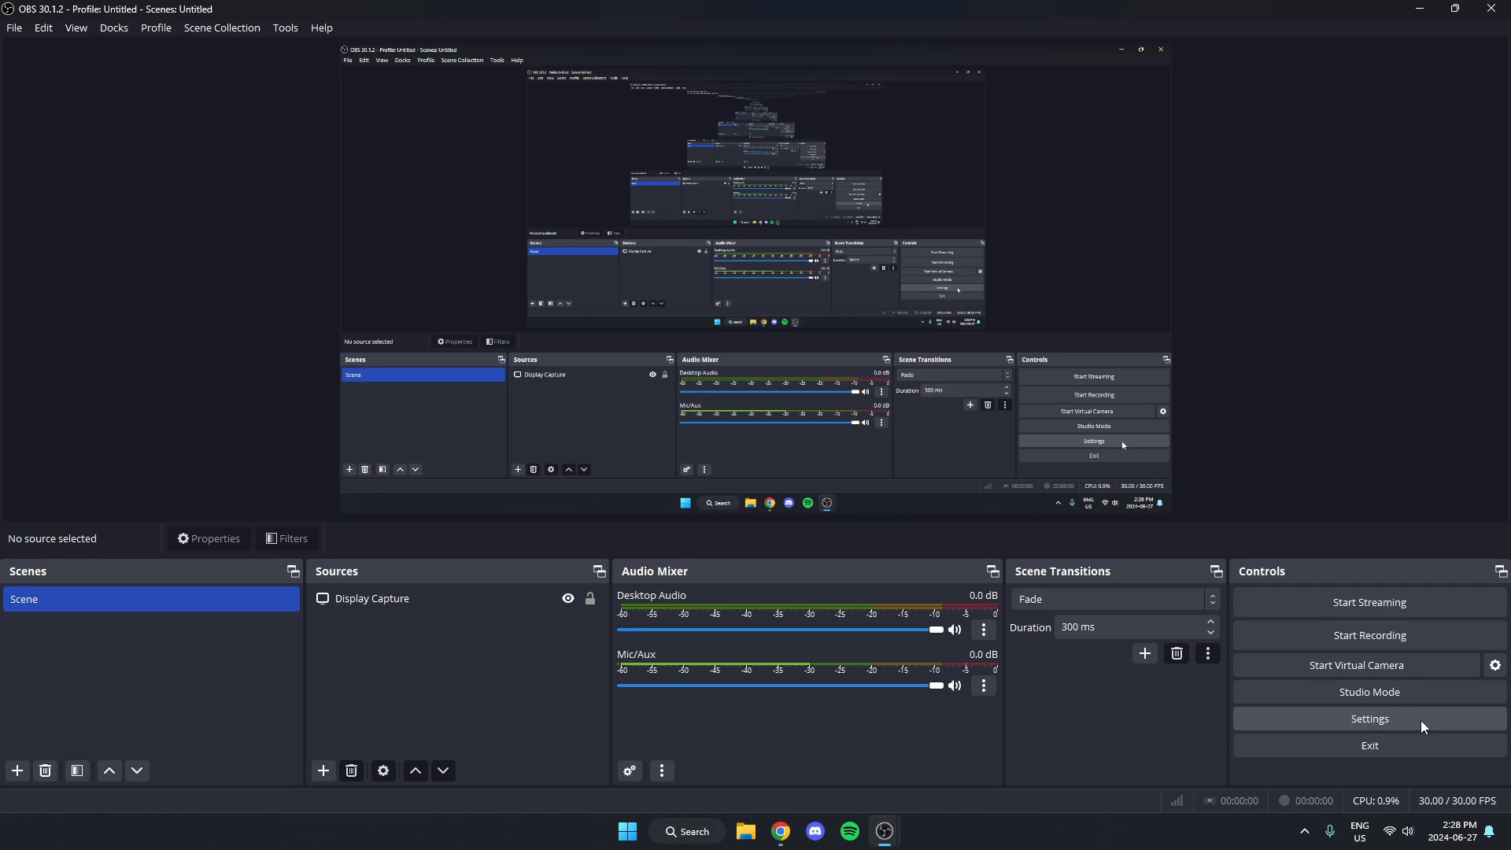
# Step: Bring the Audio settings into view down to the Desktop Audio and Mic/Aux push-to-talk options
pyautogui.click(1368, 717)
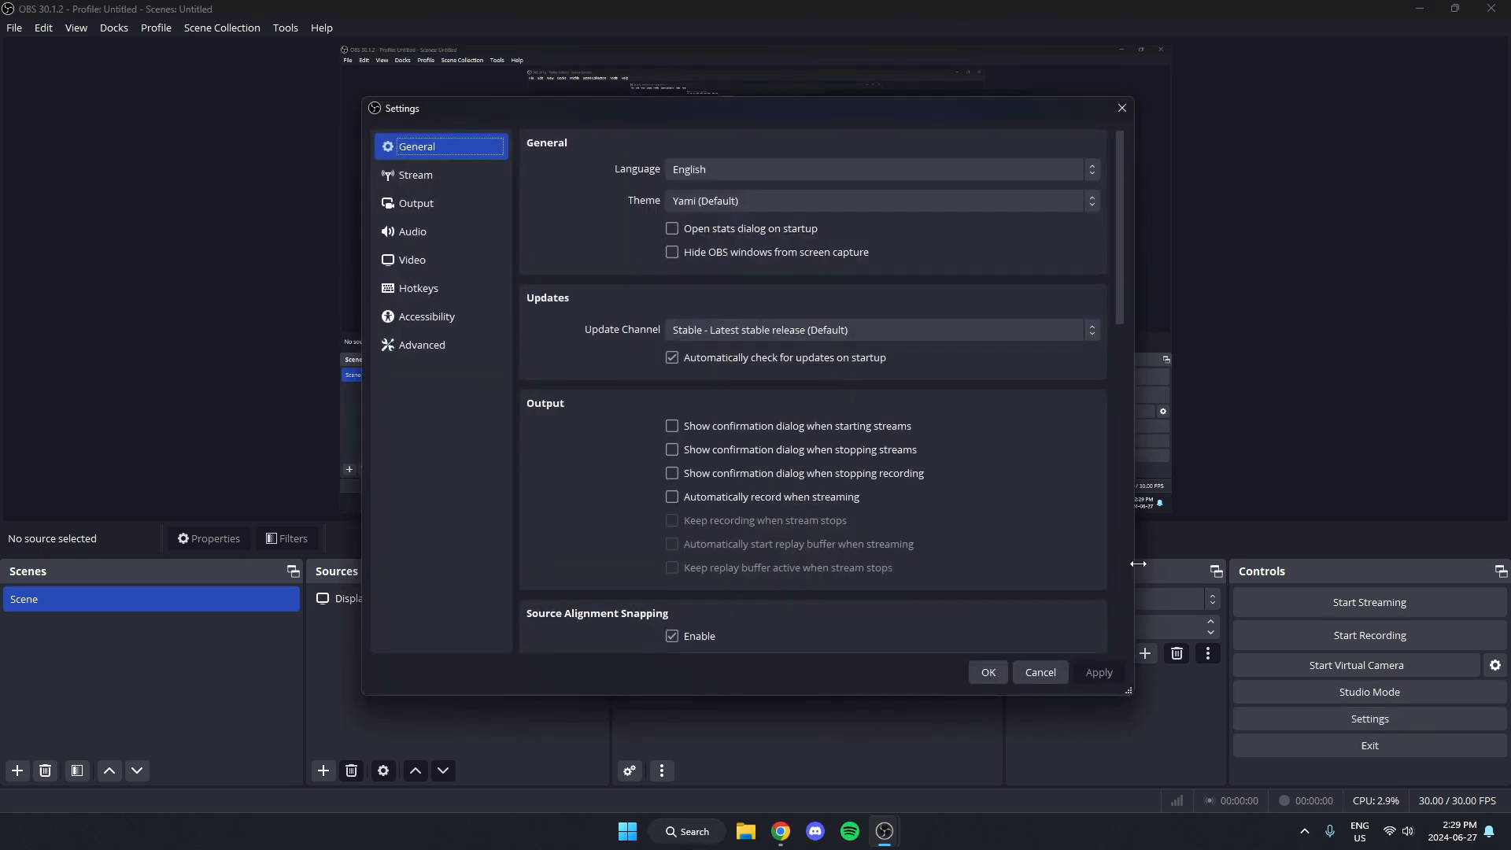
pyautogui.click(414, 231)
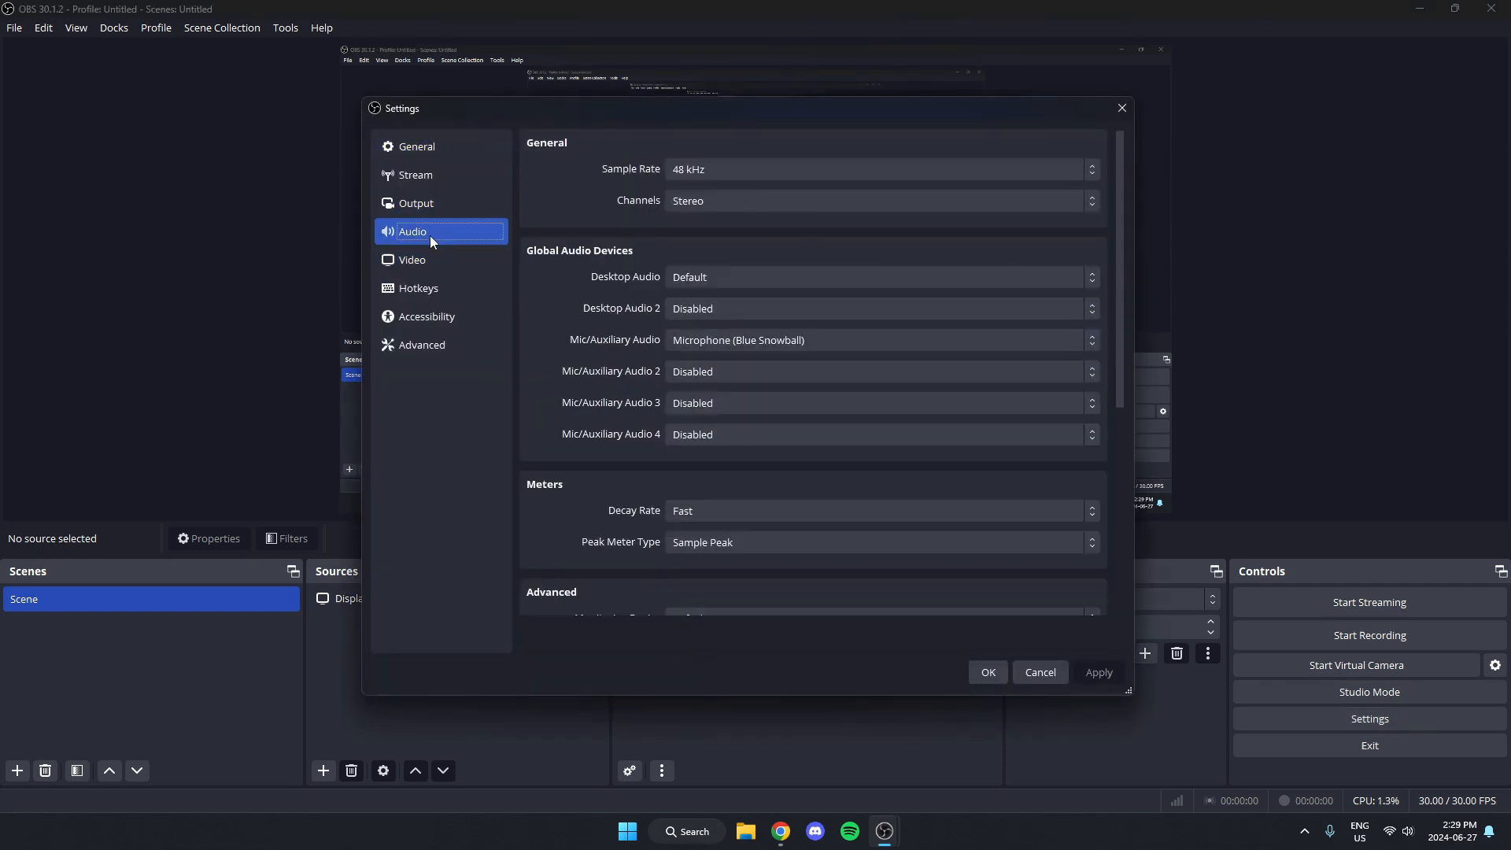
pyautogui.scroll(-3)
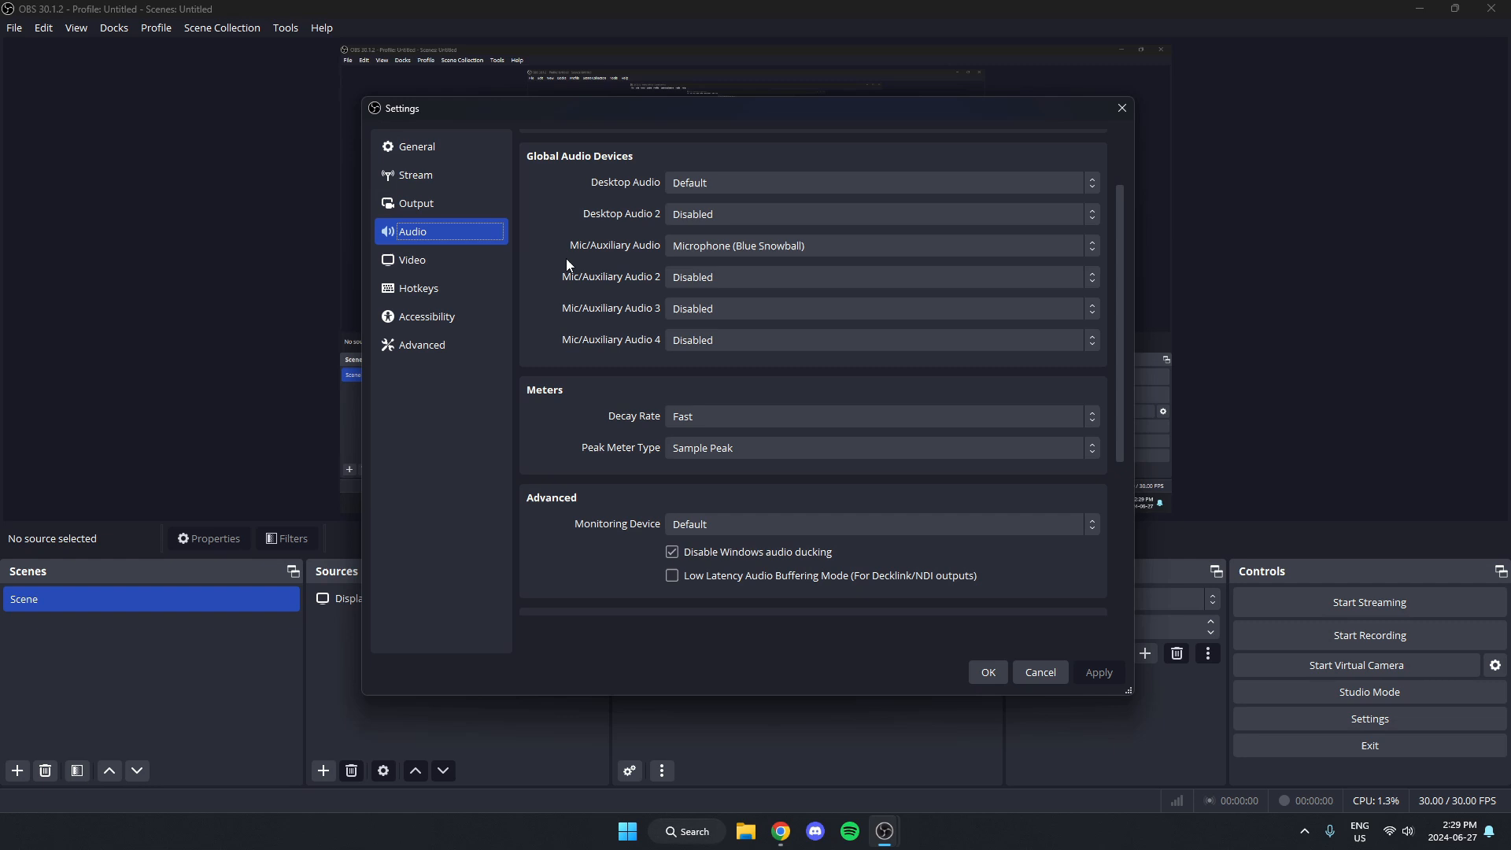
pyautogui.scroll(-3)
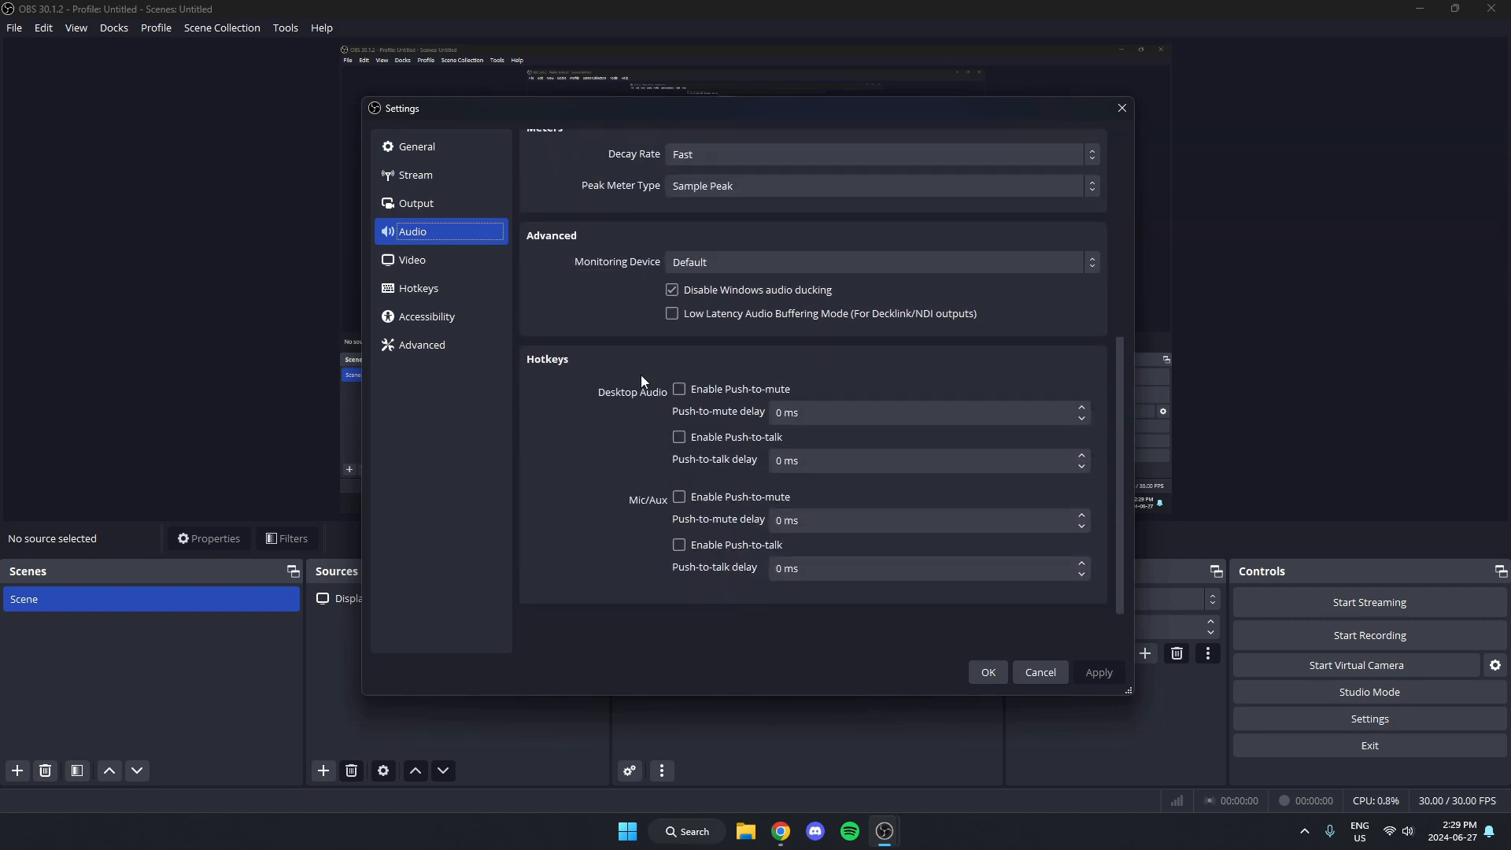
pyautogui.moveTo(592, 374)
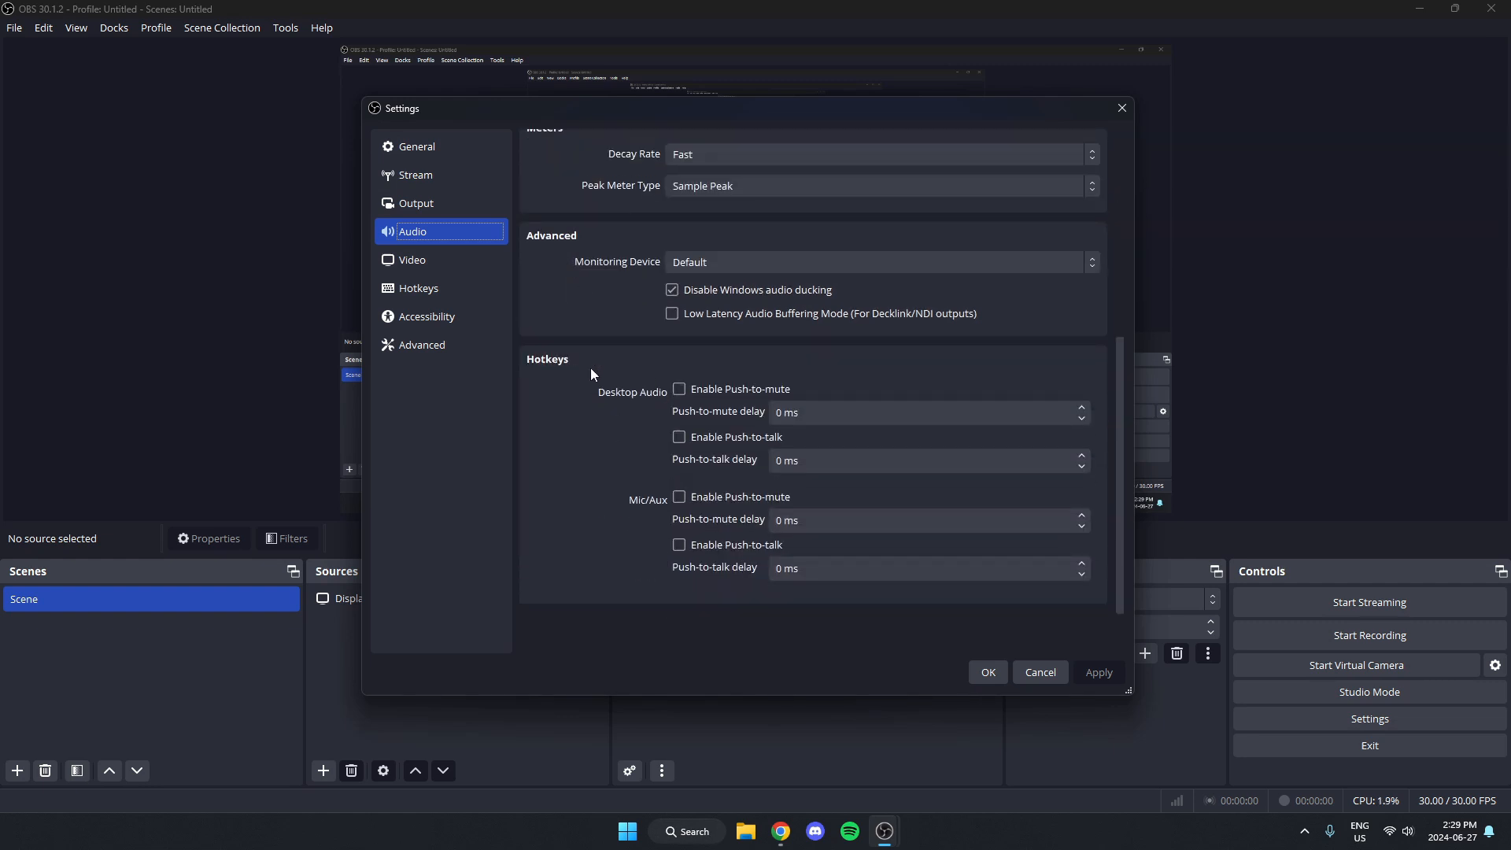
pyautogui.moveTo(638, 522)
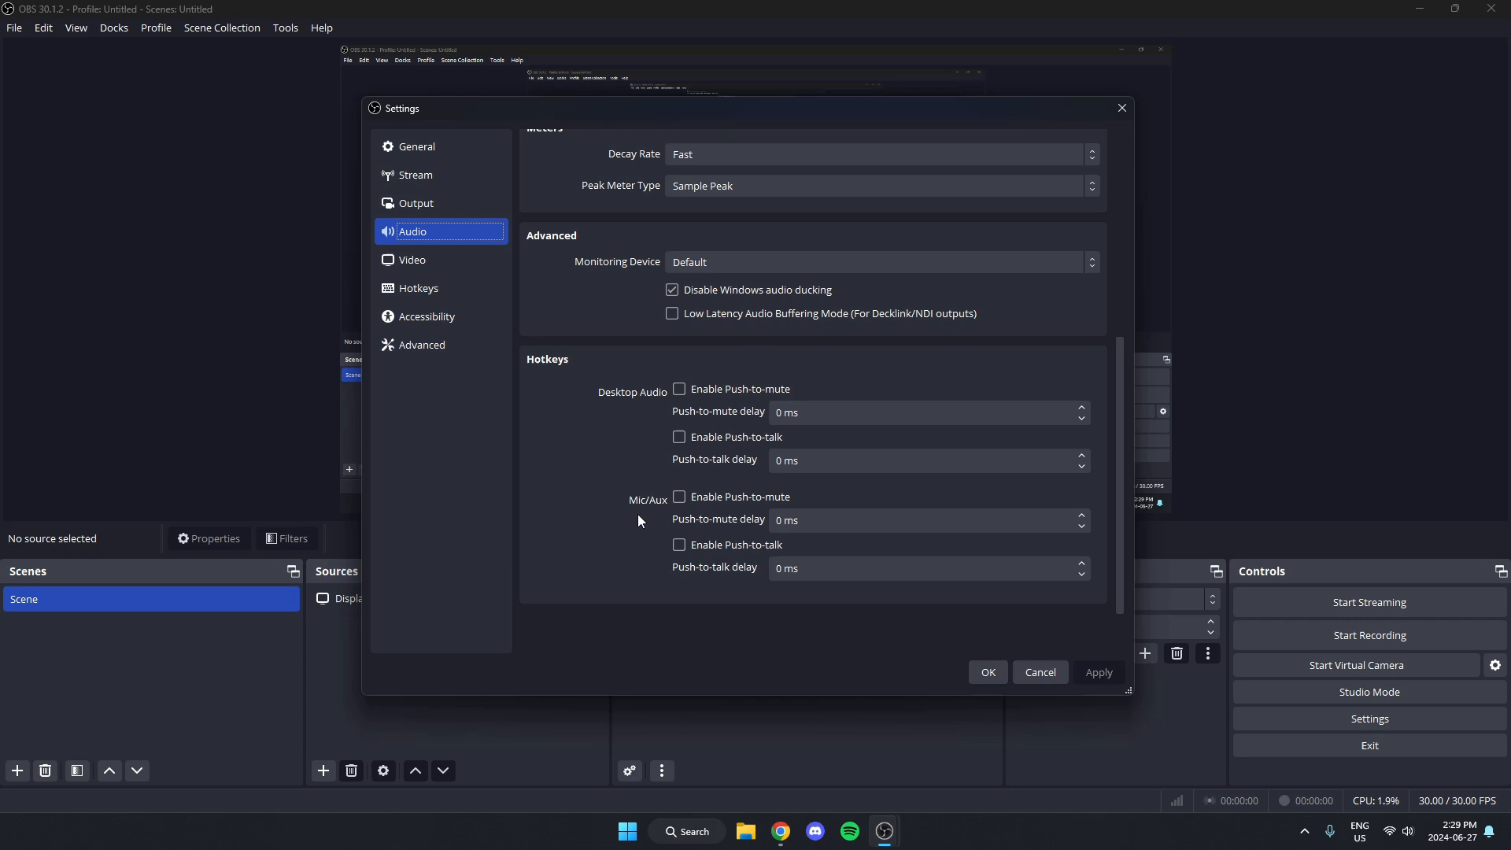
pyautogui.moveTo(713, 562)
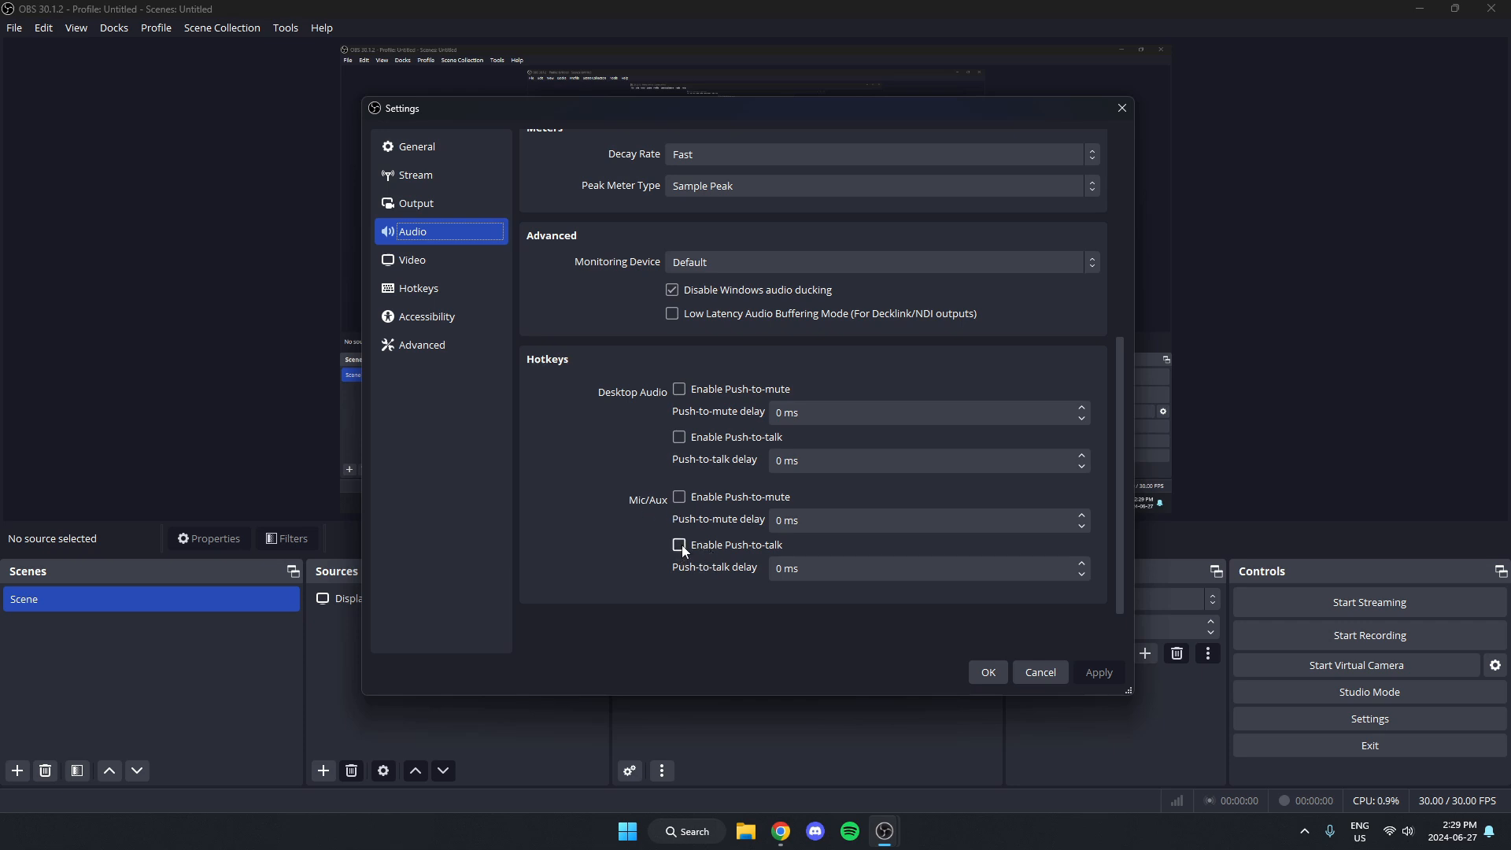
# Step: Turn on Enable Push-to-talk for Mic/Aux and apply the change
pyautogui.click(679, 545)
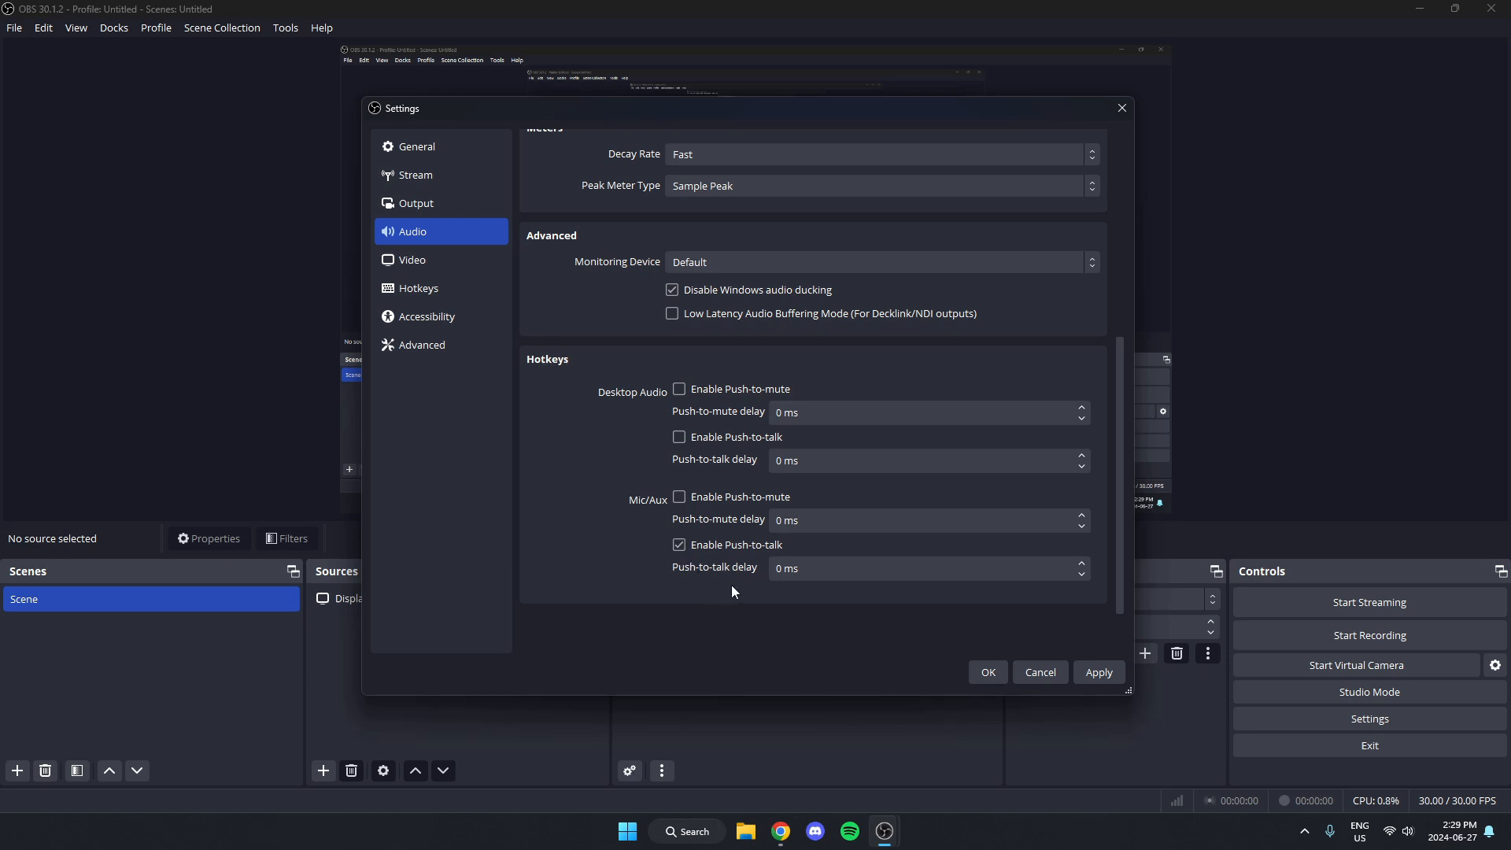
pyautogui.click(916, 568)
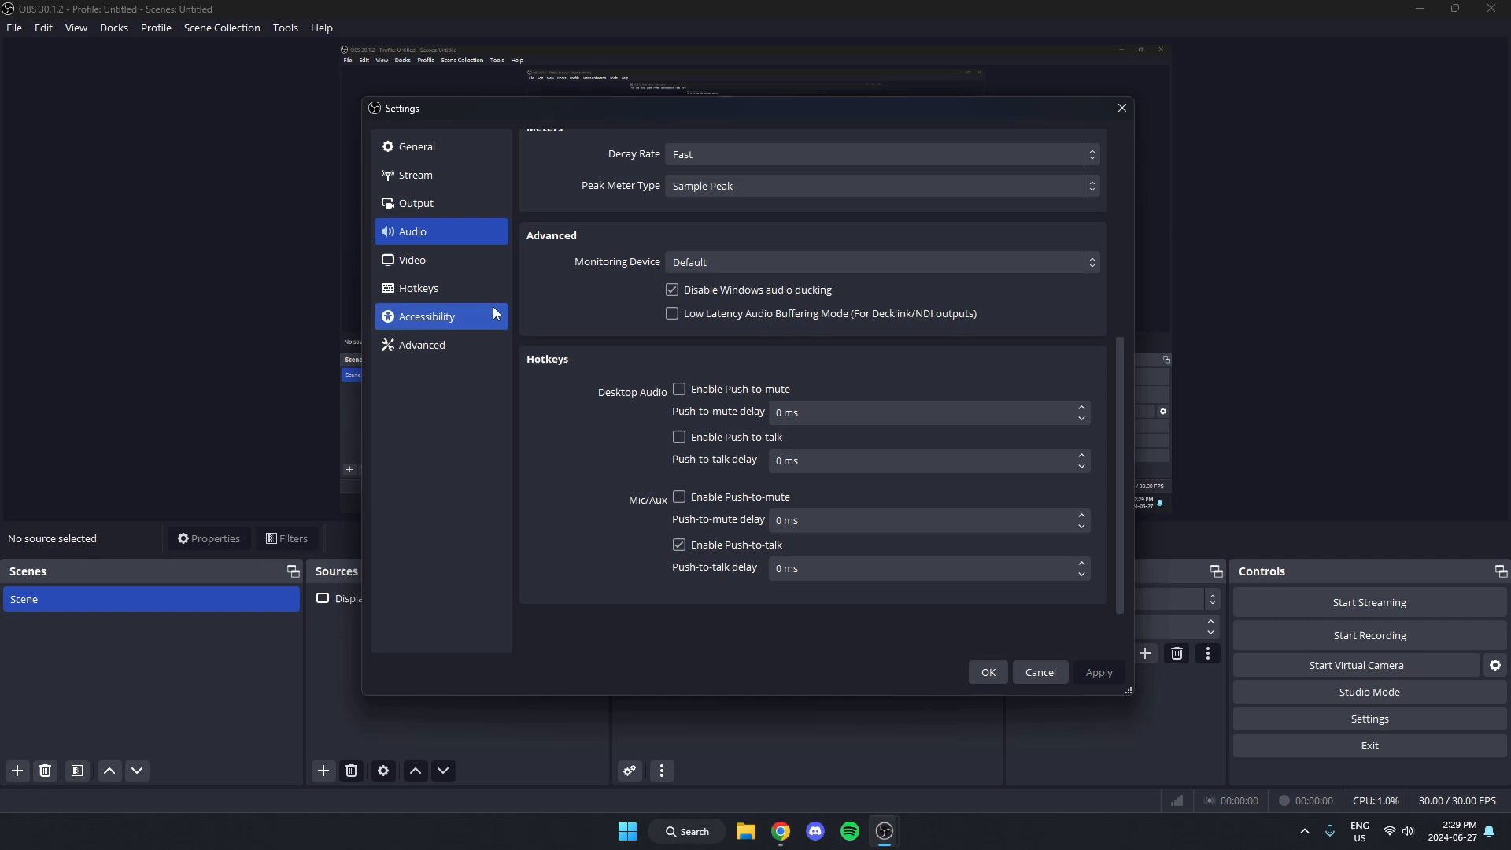
# Step: Show the Hotkeys settings at the unassigned Mic/Aux Push-to-talk entry, ready for input
pyautogui.click(418, 287)
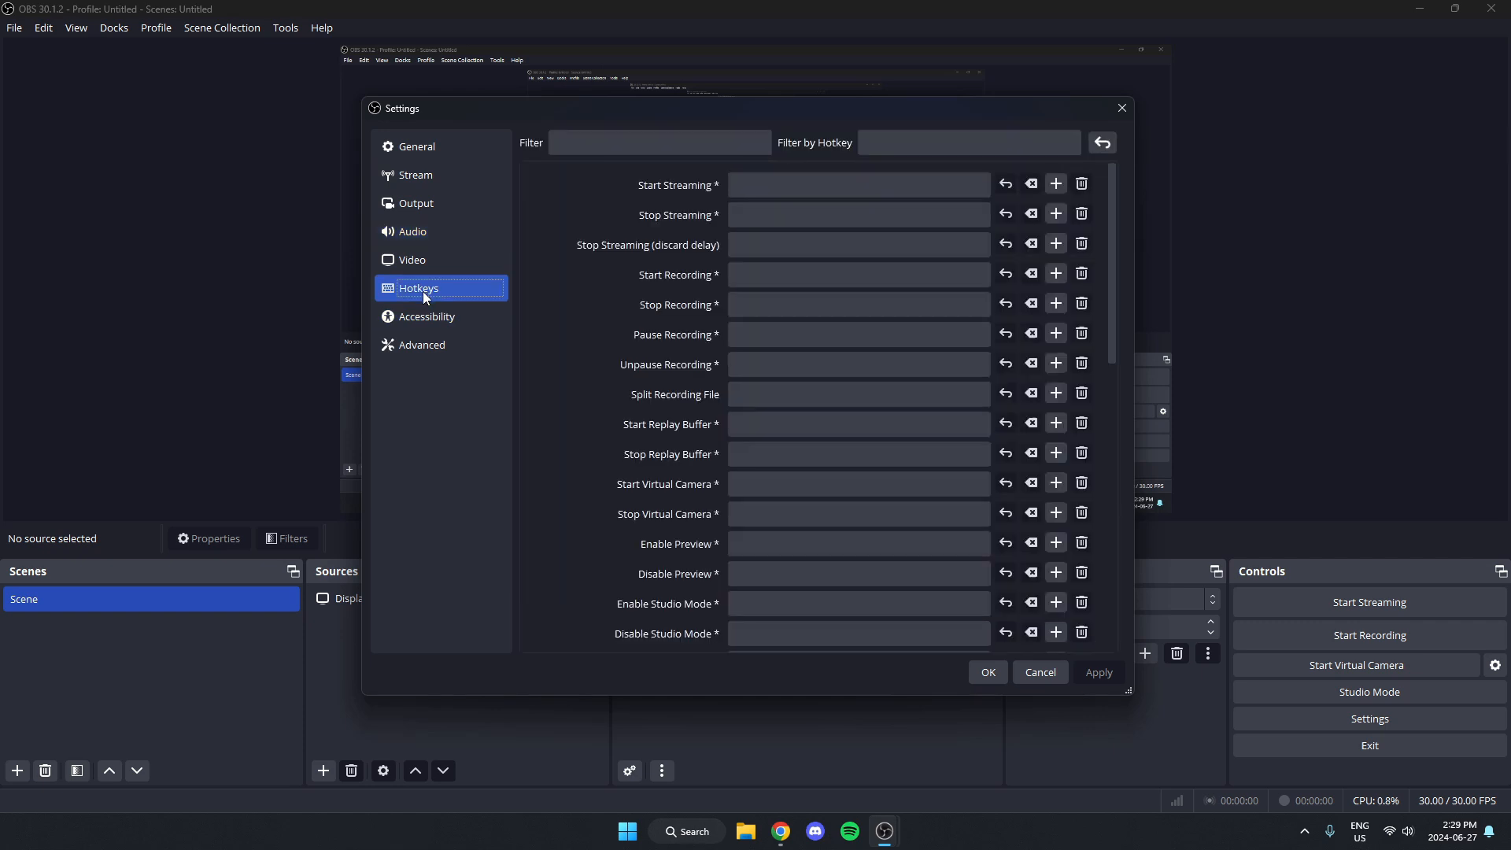
pyautogui.scroll(-3)
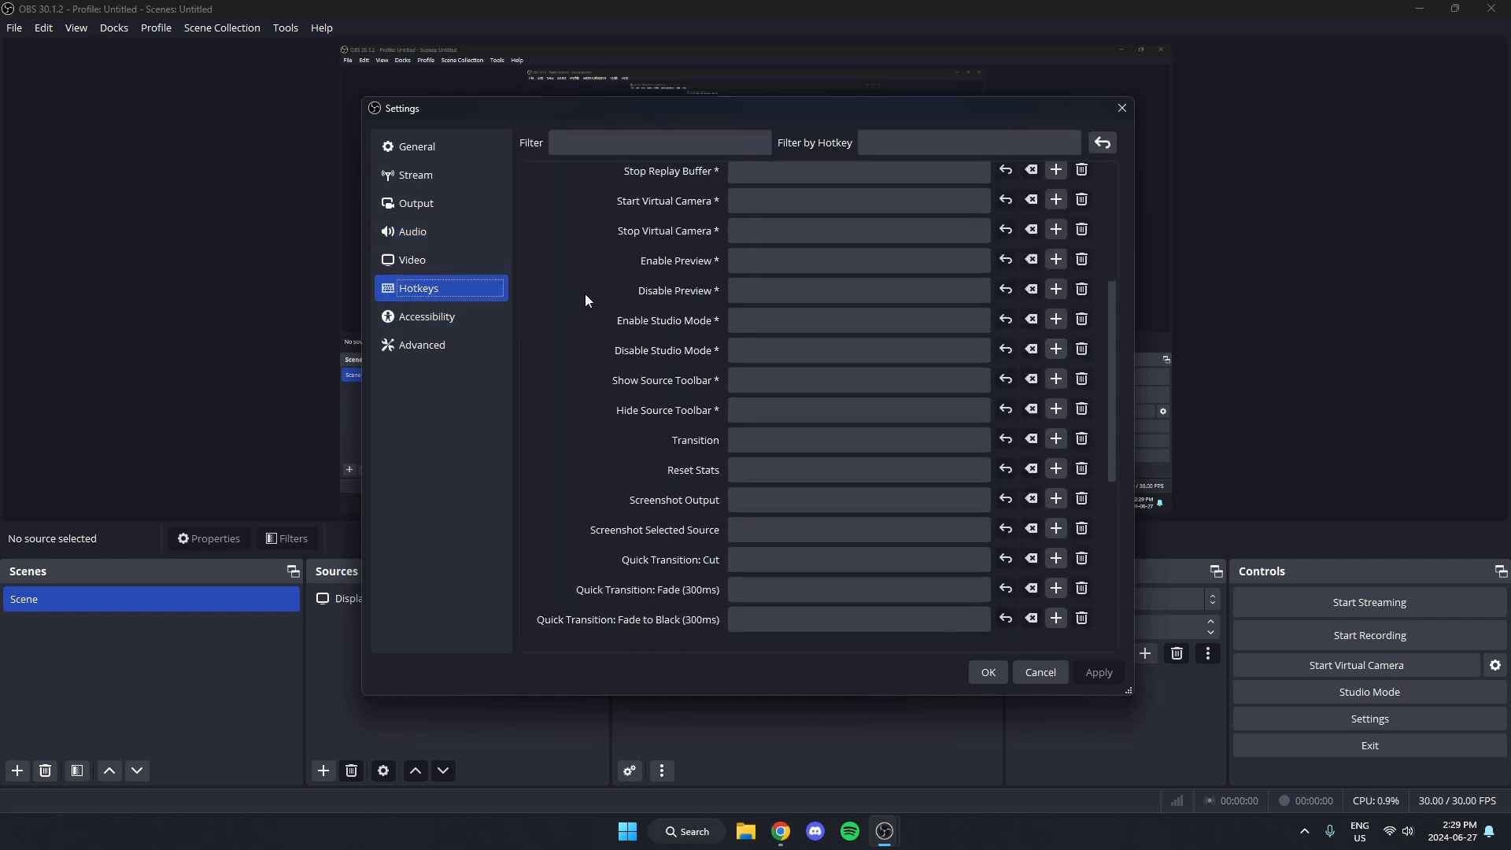
pyautogui.scroll(-3)
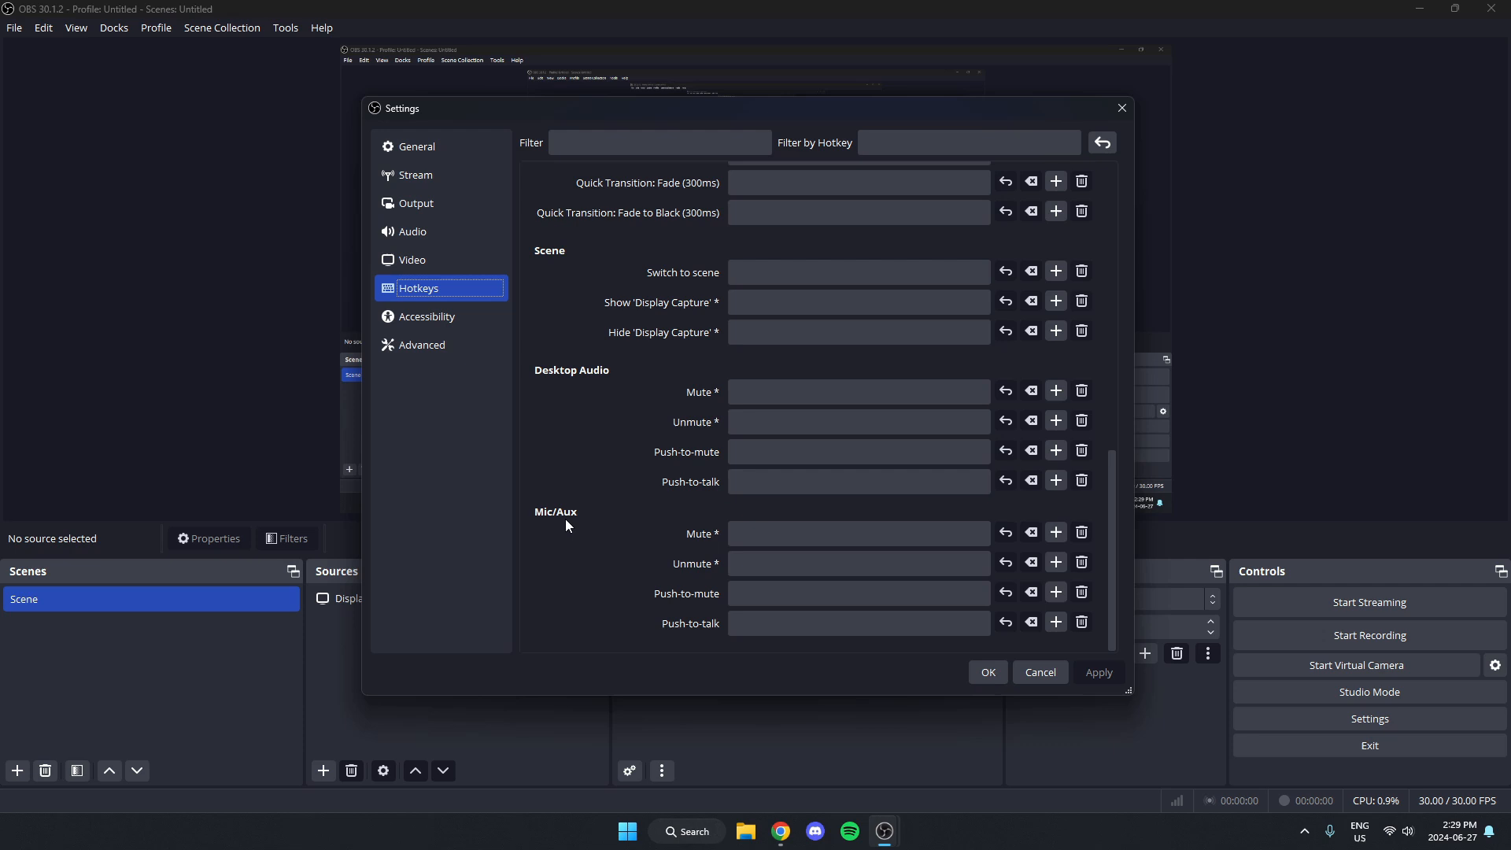
pyautogui.click(858, 624)
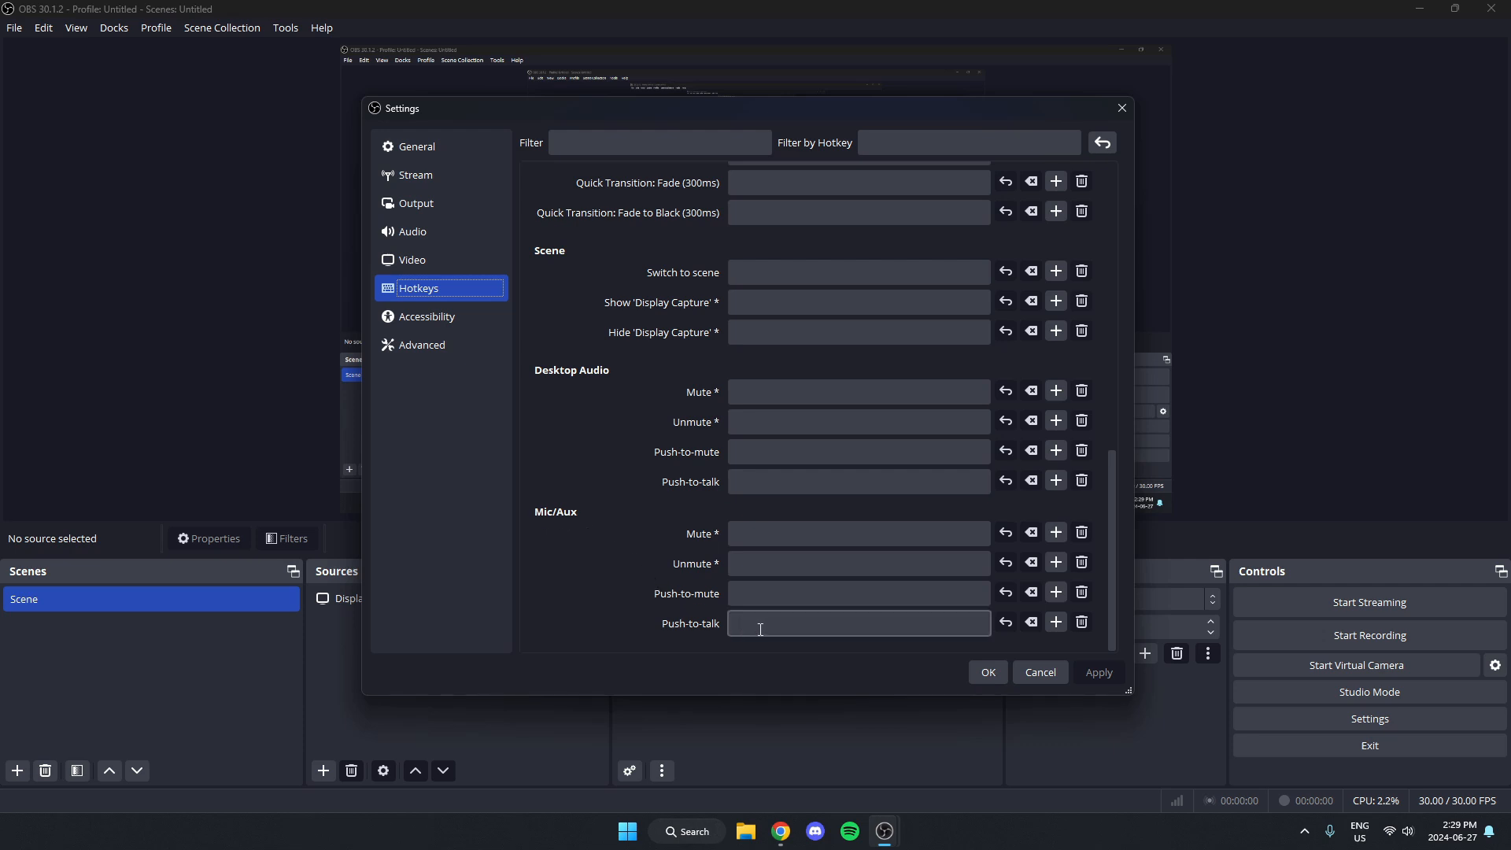
pyautogui.moveTo(727, 638)
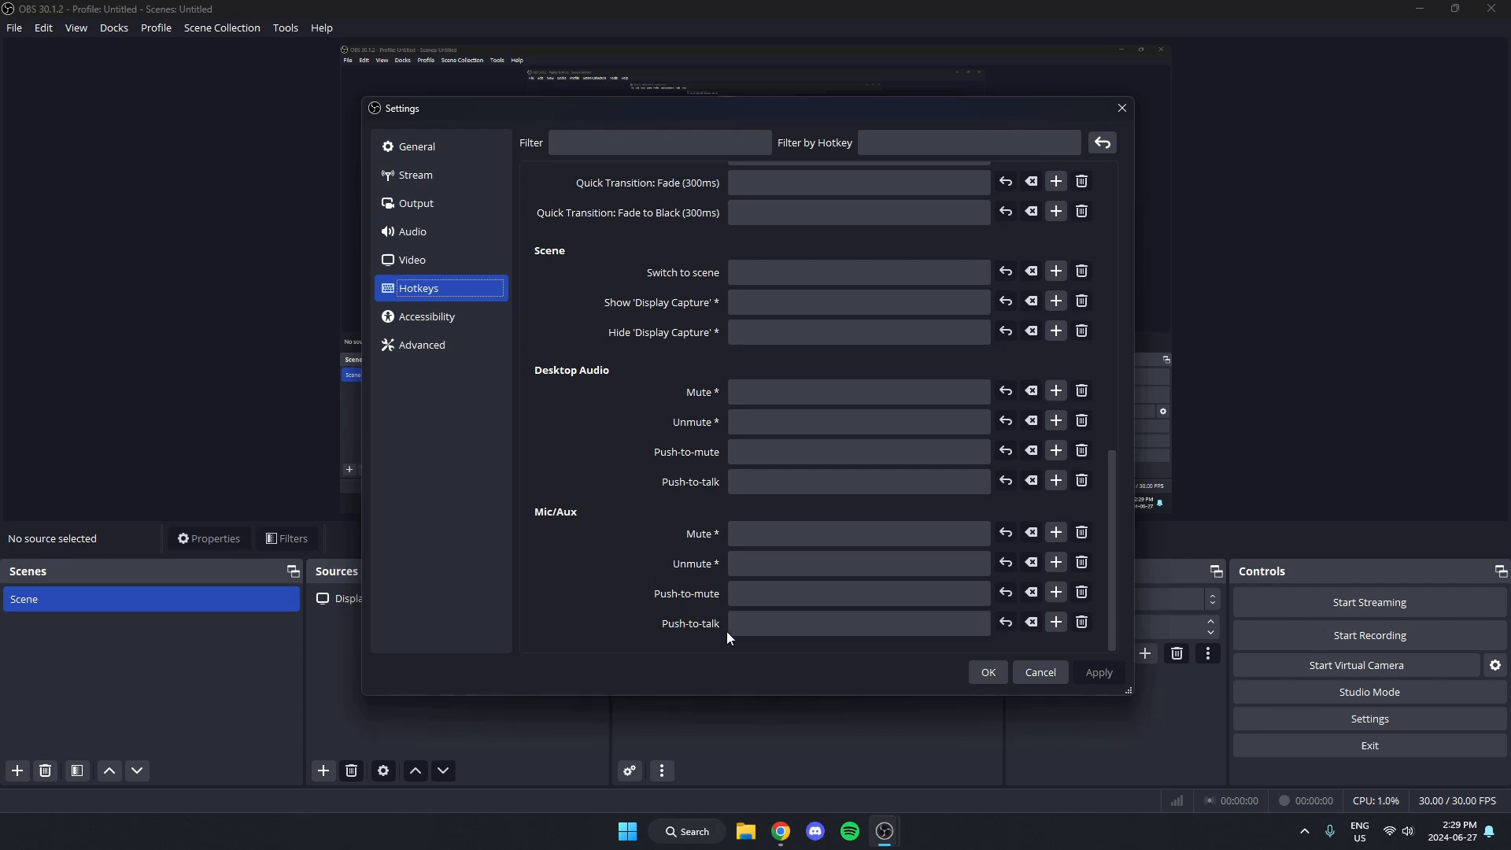
# Step: Assign a key to the Mic/Aux push-to-talk hotkey and confirm the settings with OK
pyautogui.click(856, 623)
pyautogui.write('=')
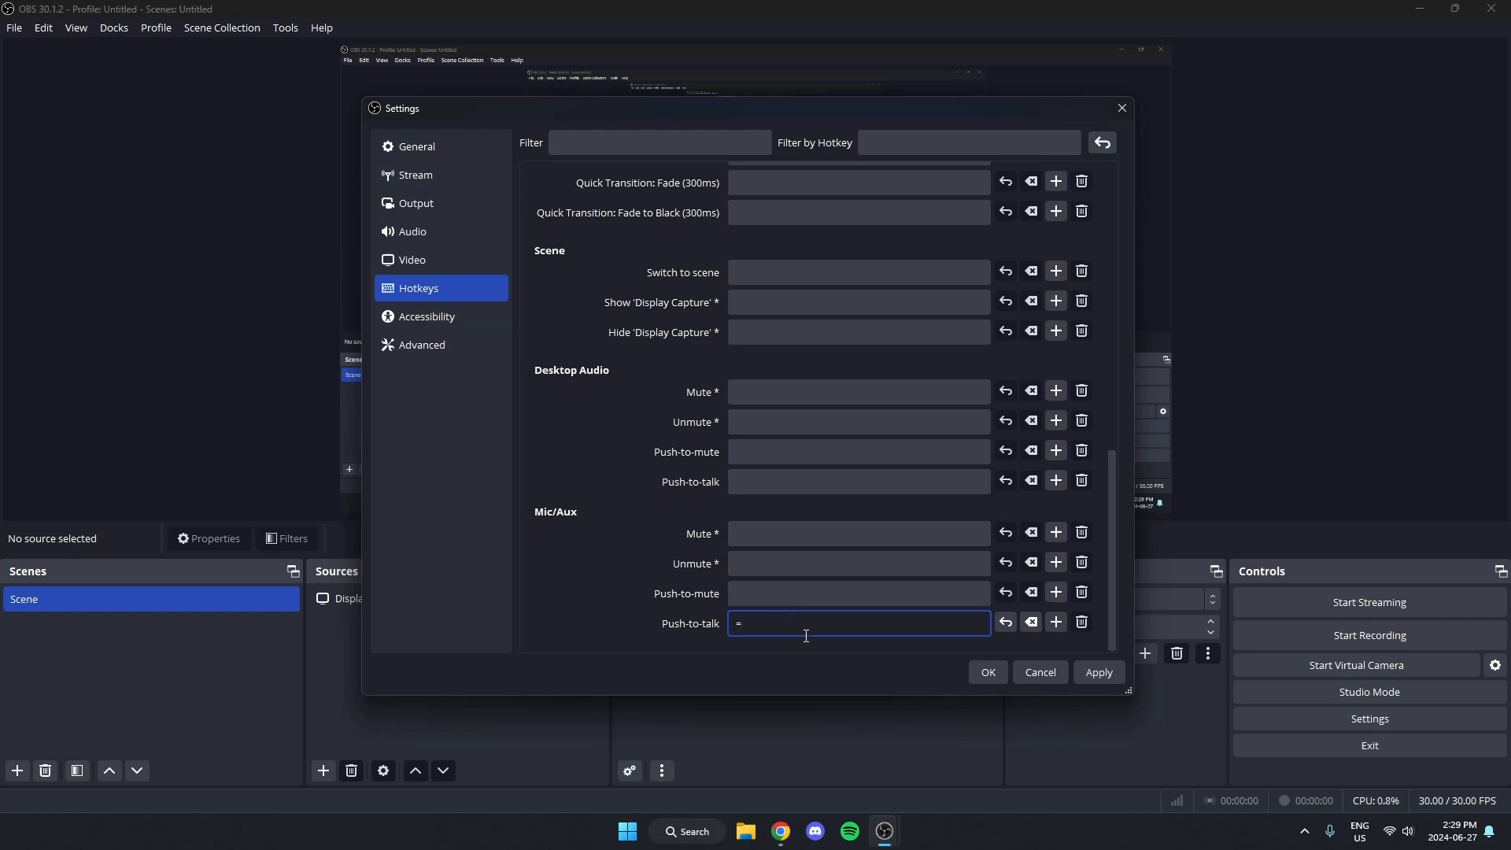
pyautogui.moveTo(808, 677)
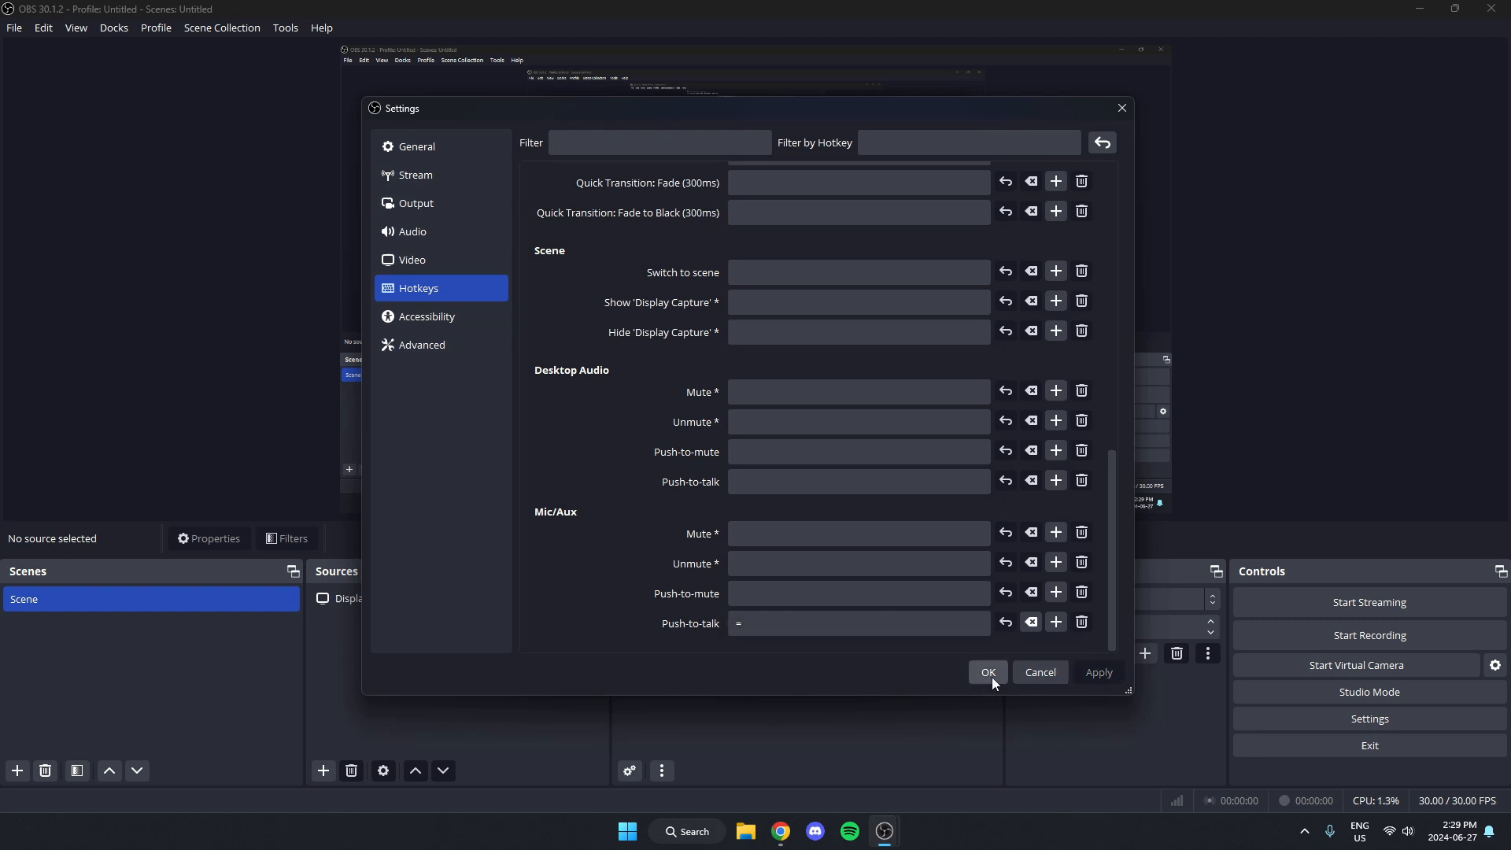
pyautogui.click(987, 673)
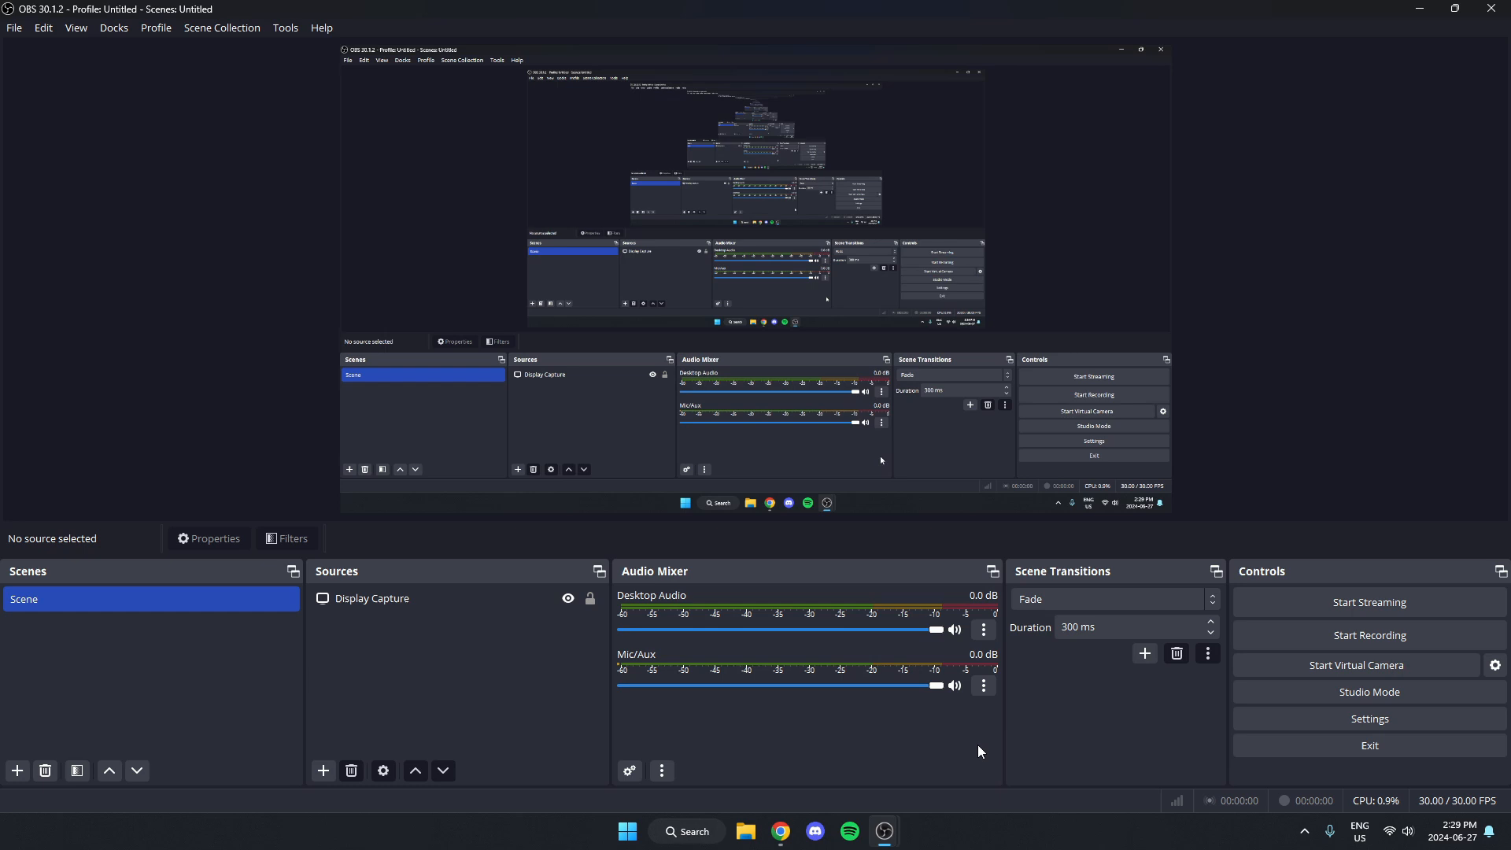
pyautogui.moveTo(614, 707)
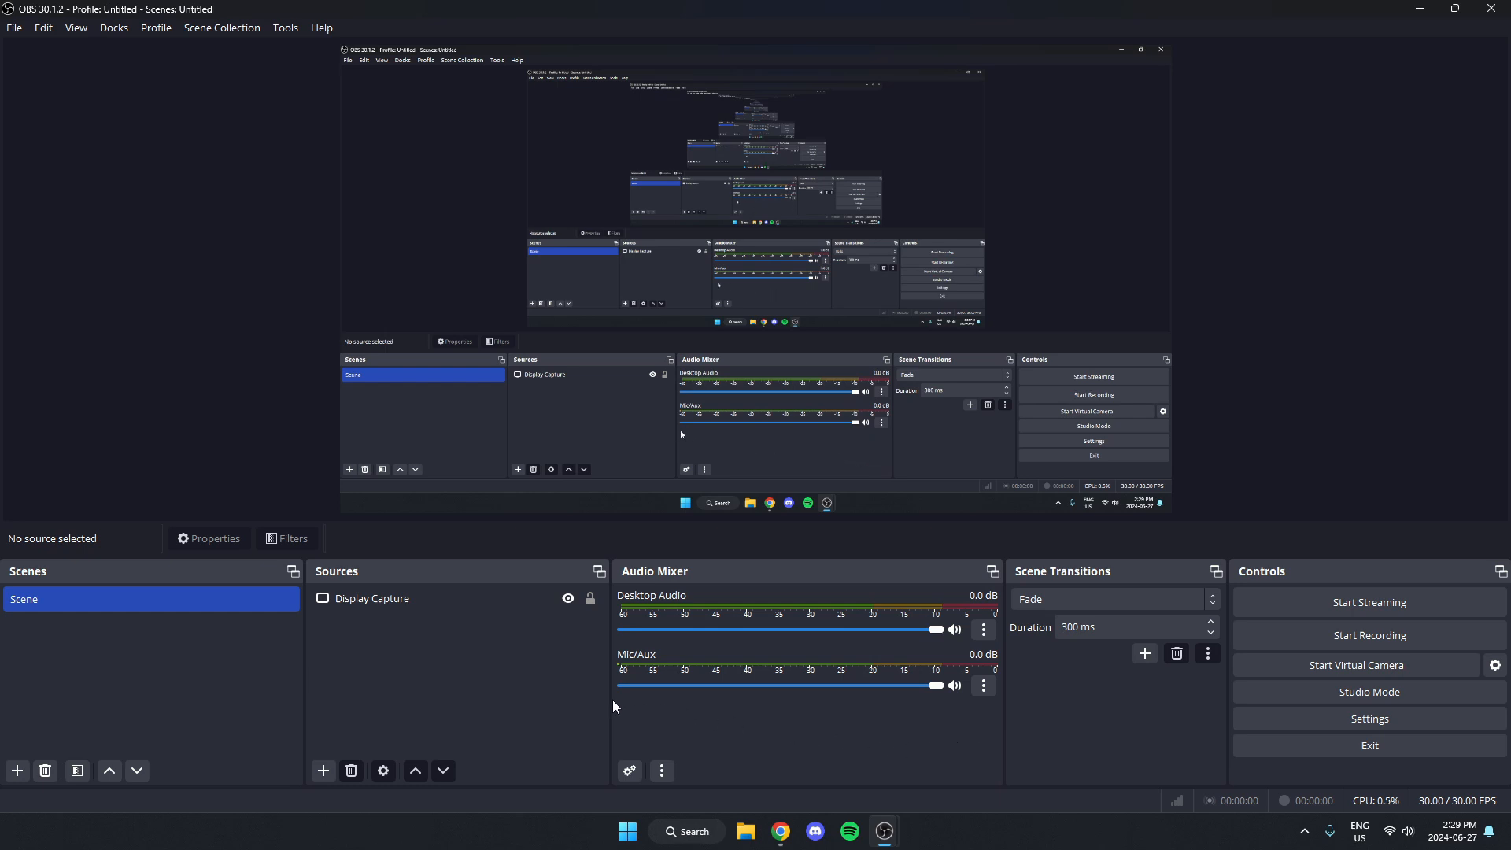